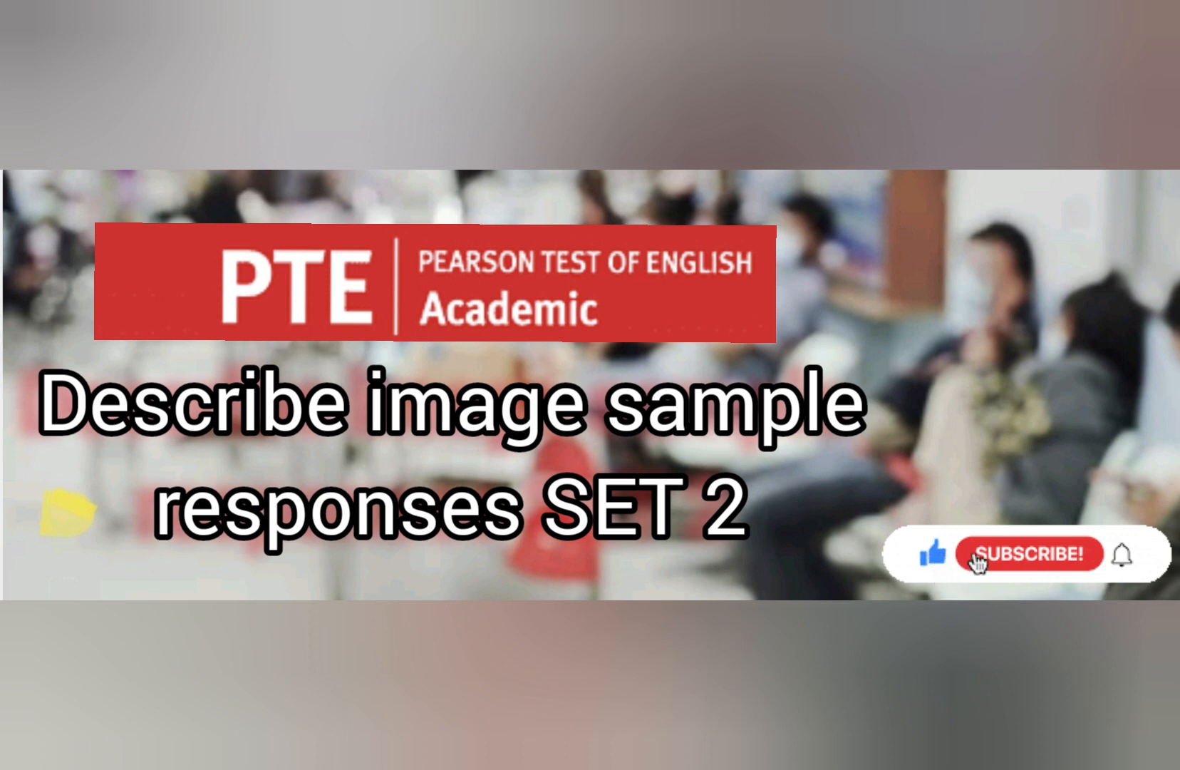
# Bring up Describe Image item 20 of 41, the boat transport percentages table.
pyautogui.click(1029, 553)
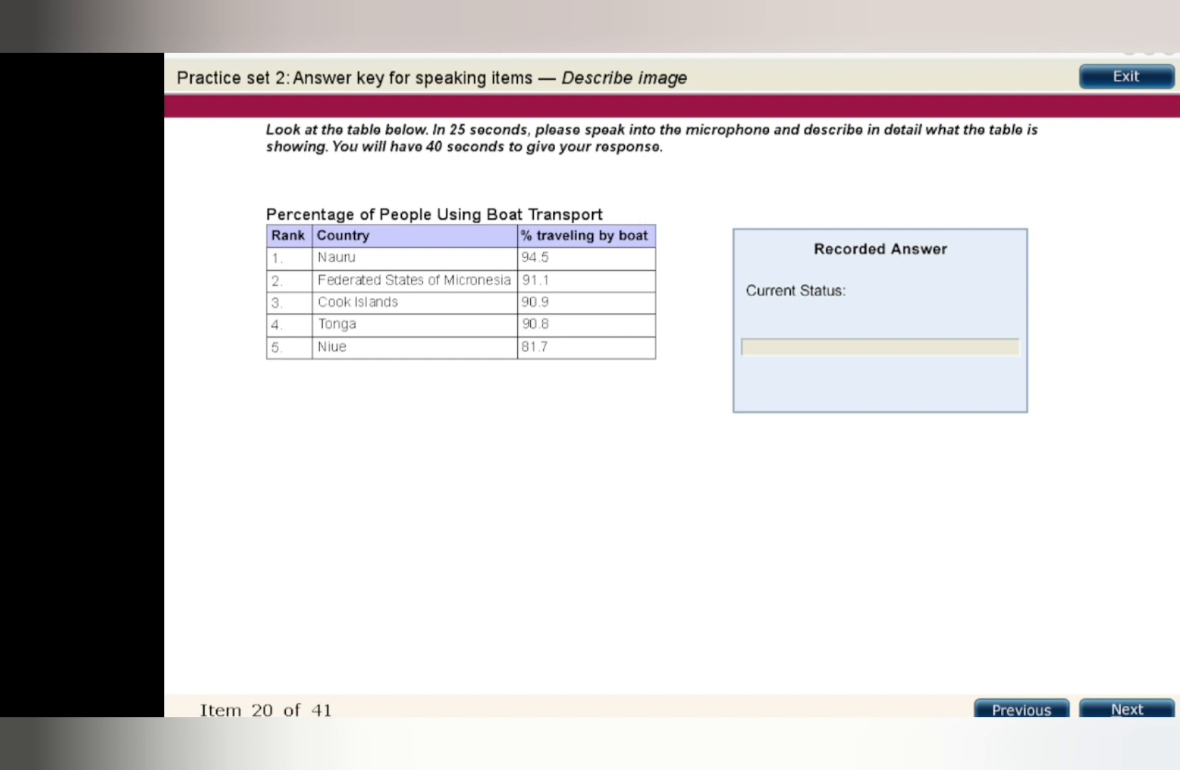
# Advance to item 21, the World's Most Populous Urban Regions bar graph.
pyautogui.click(1127, 708)
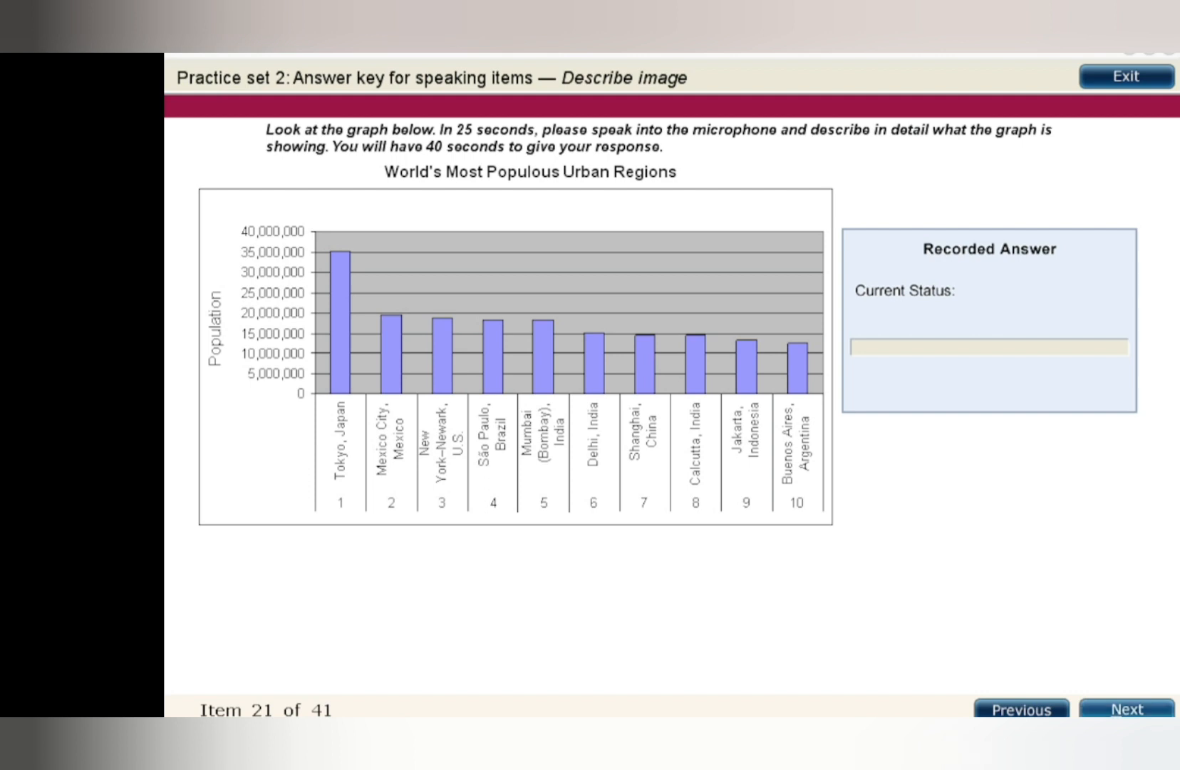
pyautogui.click(1127, 710)
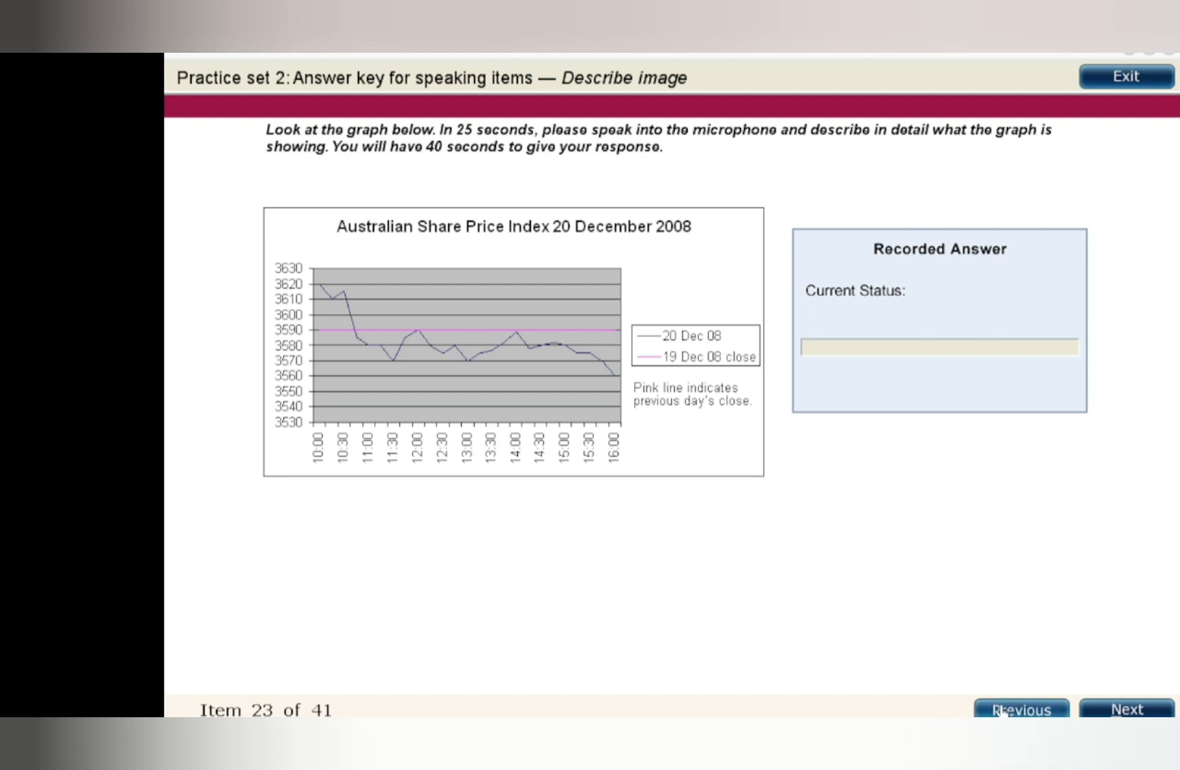
# Advance to item 24, the fatigue versus response times bar graph.
pyautogui.click(1127, 710)
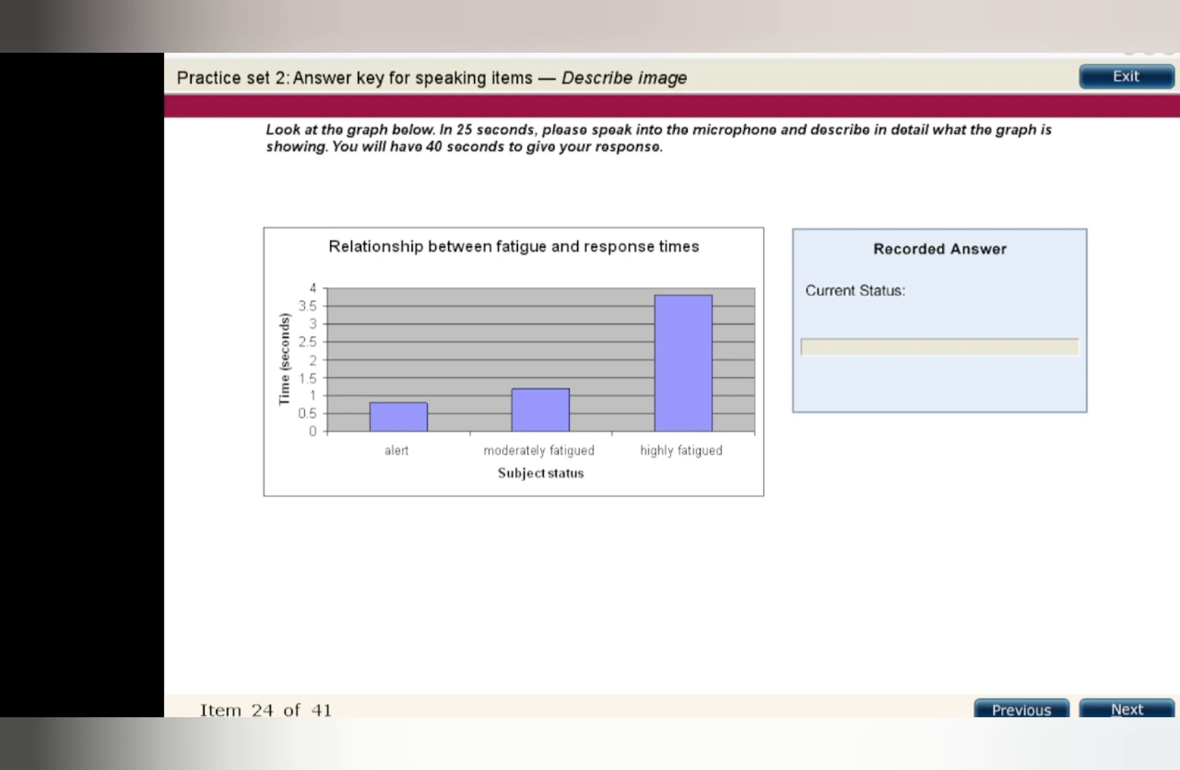
pyautogui.moveTo(845, 603)
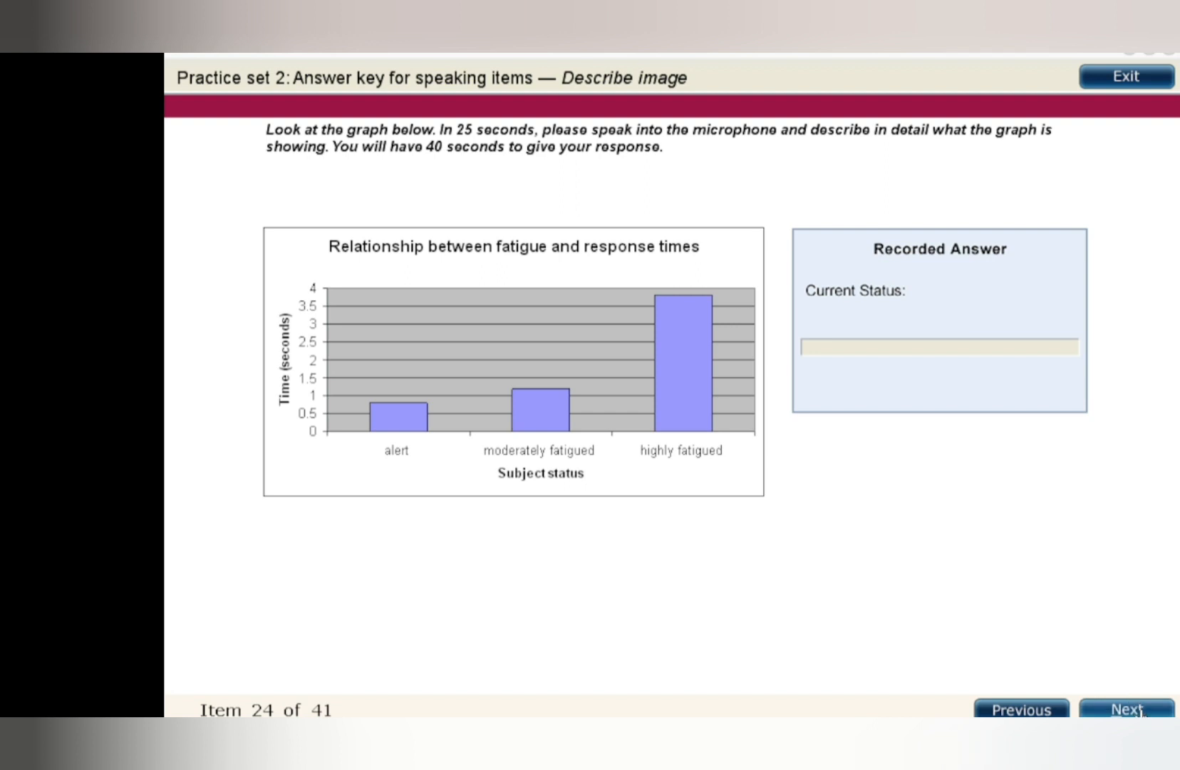
# Step through item 25's Sun composition pie chart to item 26, the population densities graph.
pyautogui.click(1126, 707)
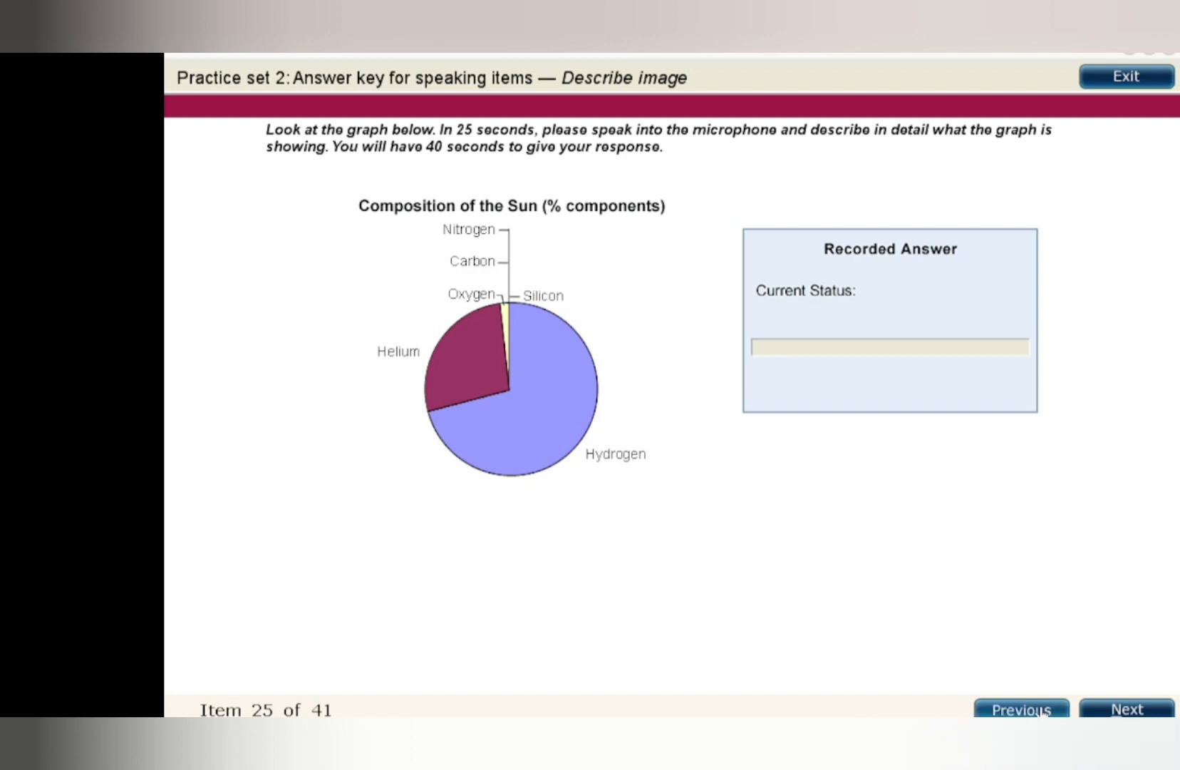
pyautogui.click(1127, 708)
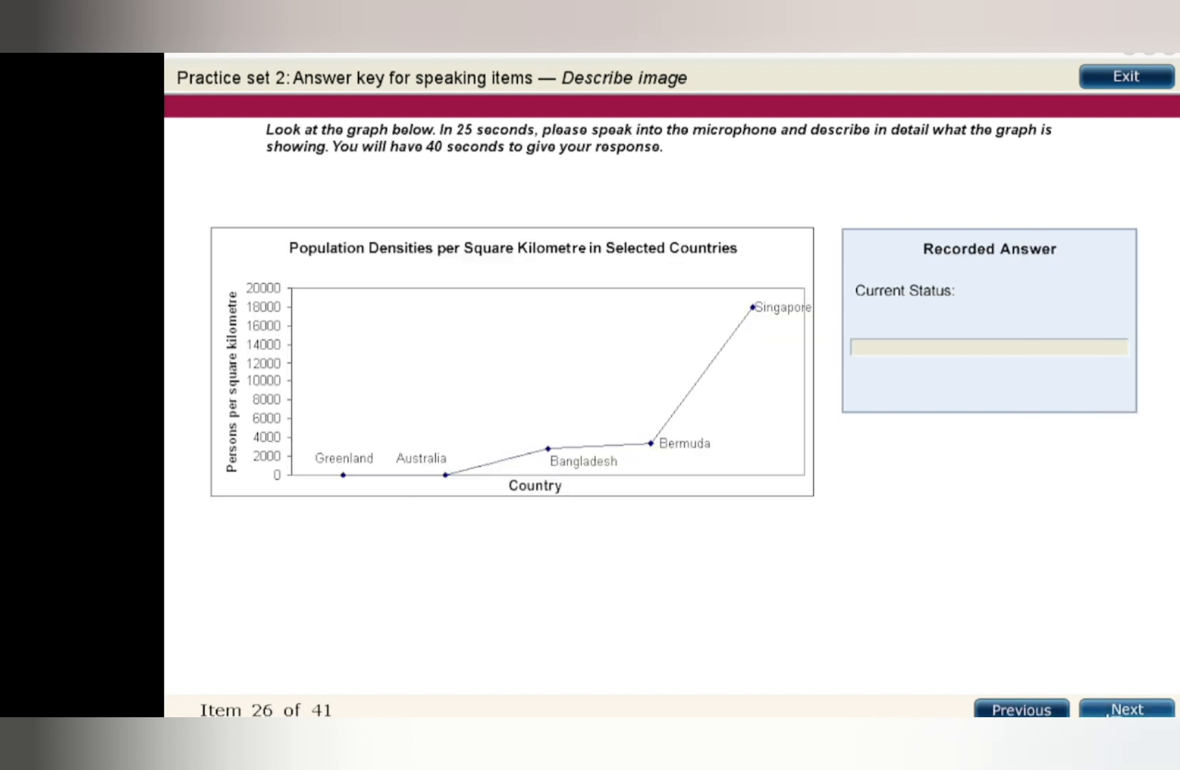